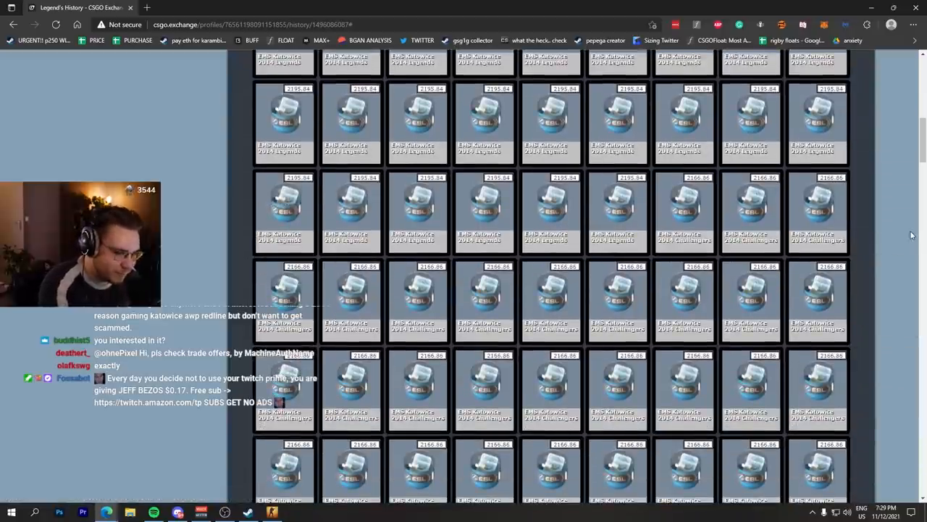
{"action": "scroll", "scroll_direction": "down", "scroll_amount": 3}
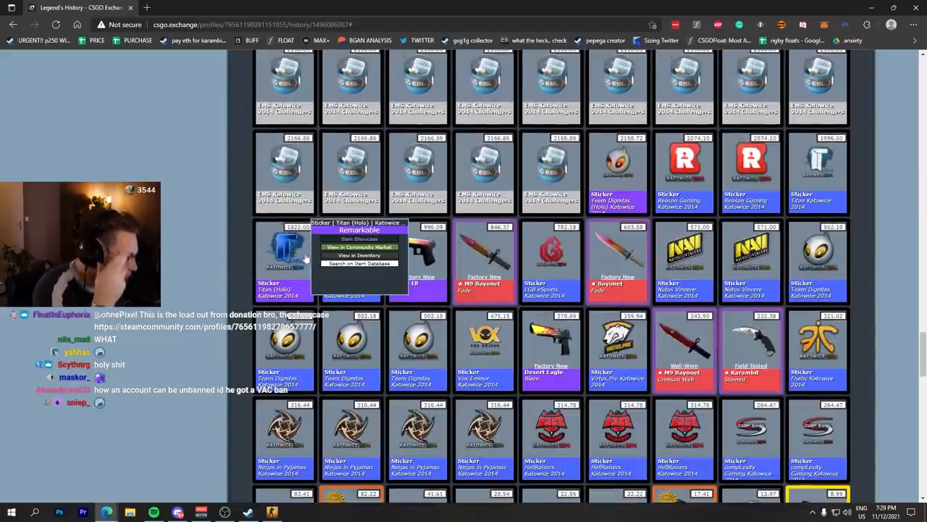